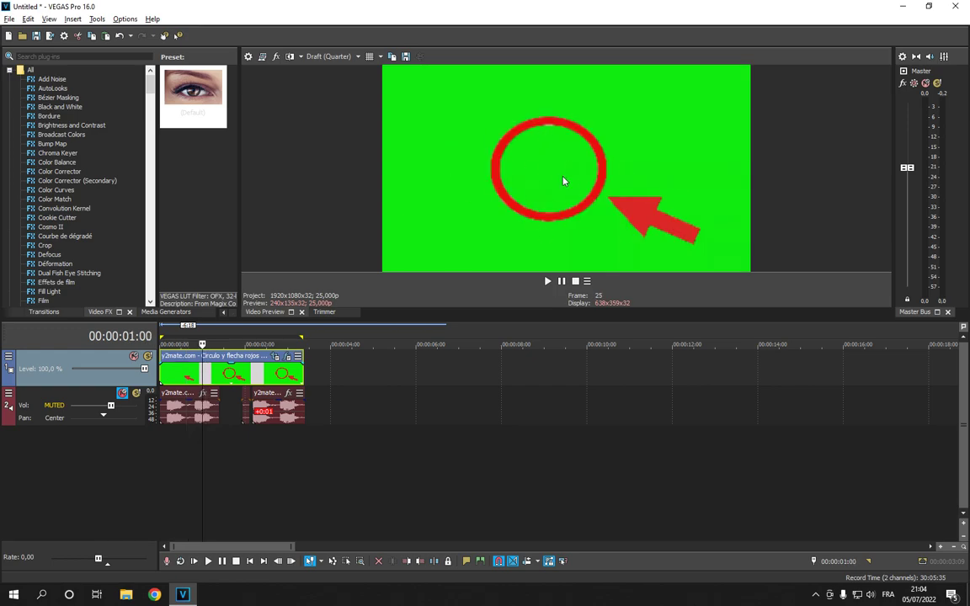
Set the Video Preview quality to Best (Full) so the green-screen frame renders sharply
{"action": "left_click", "coordinate": [301, 56]}
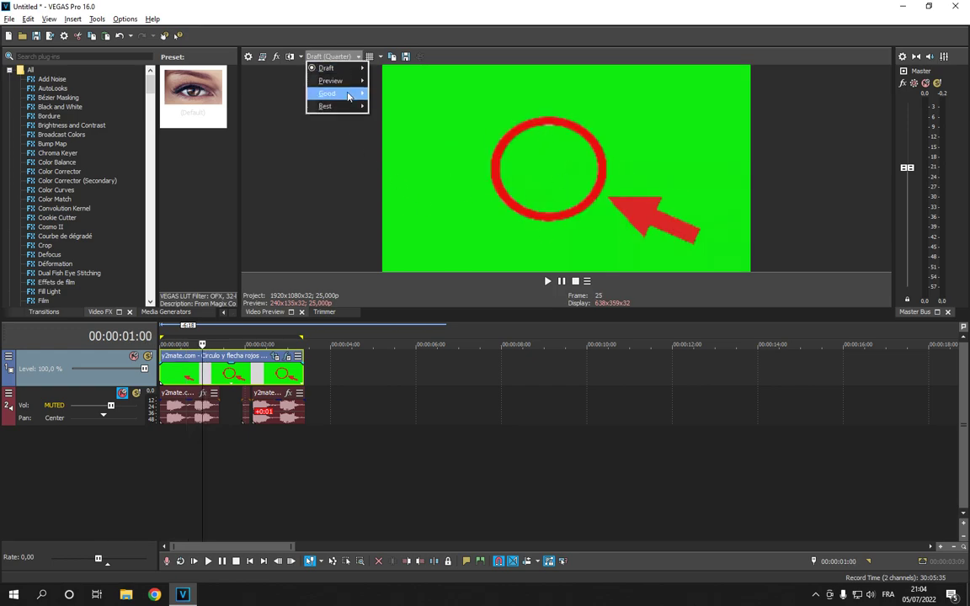
{"action": "mouse_move", "coordinate": [326, 105]}
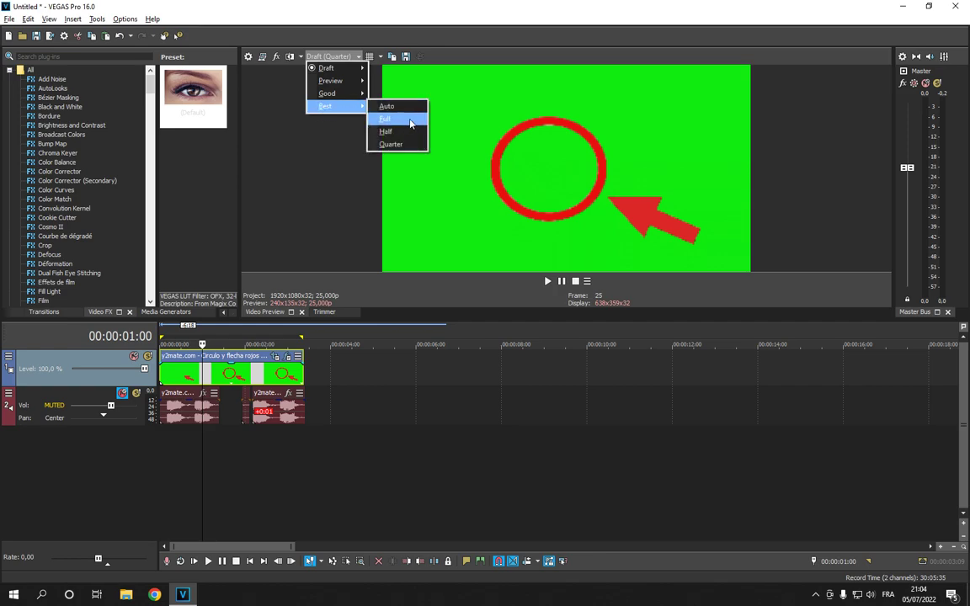
{"action": "left_click", "coordinate": [385, 119]}
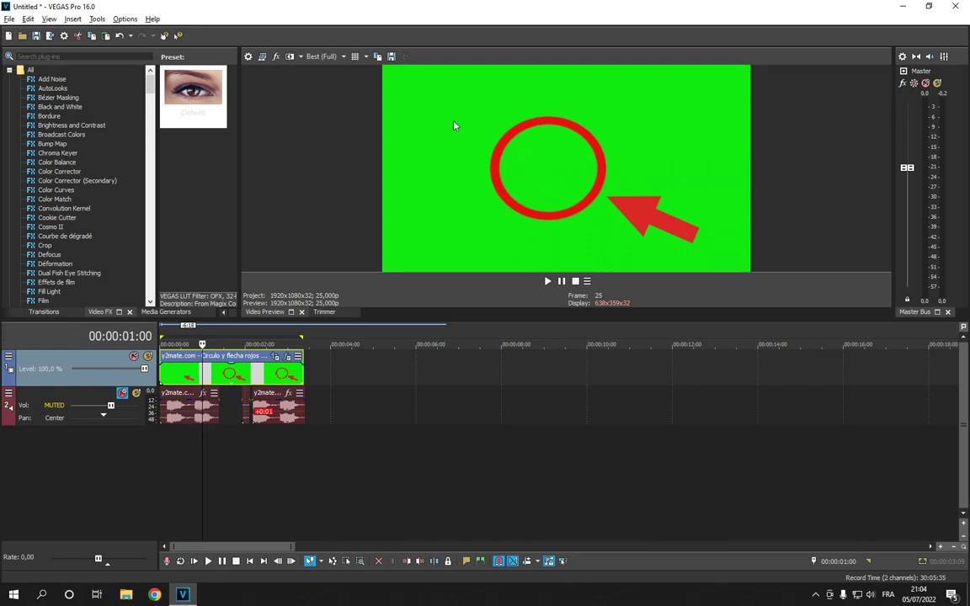
{"action": "mouse_move", "coordinate": [391, 57]}
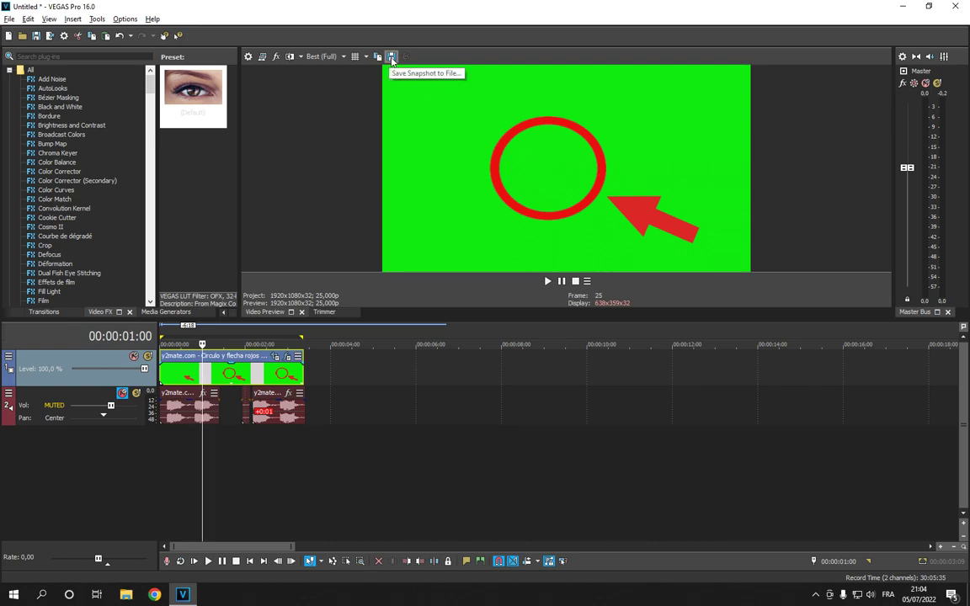